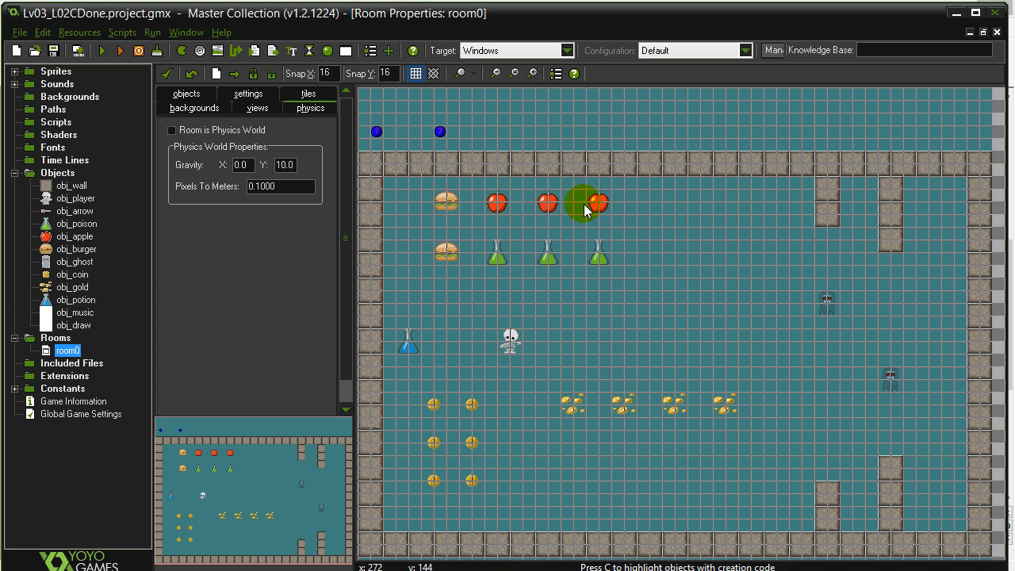
- Run the game from room0's toolbar and return after the compile finishes
click(119, 50)
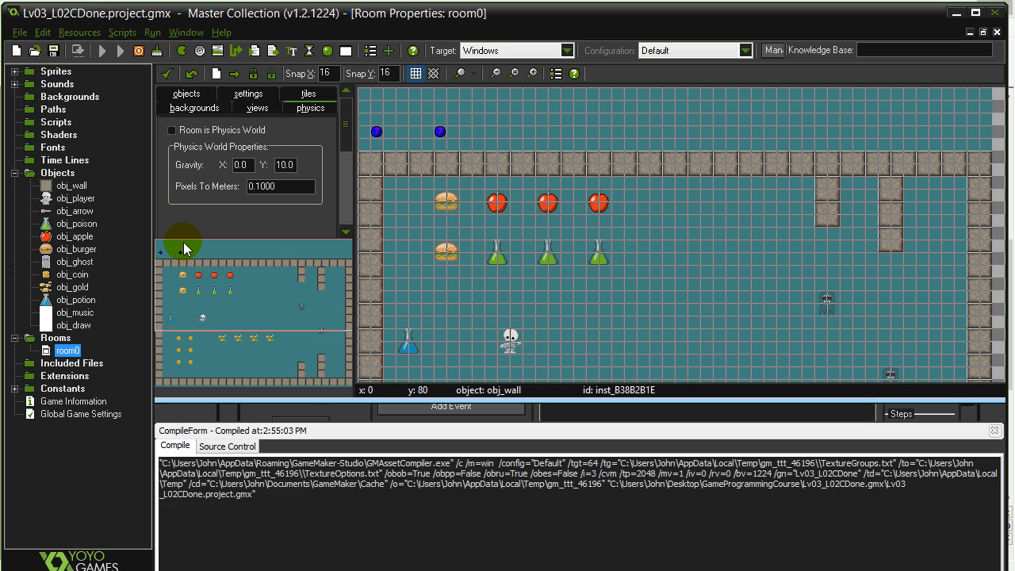
click(120, 50)
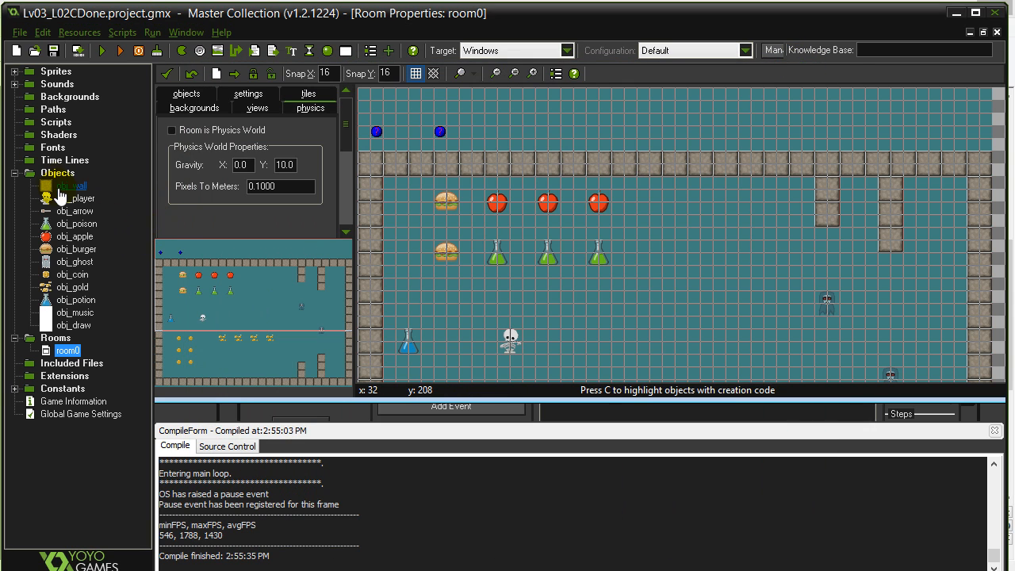
- Open obj_player's obj_apple collision code and insert blank lines after the life increase
click(76, 198)
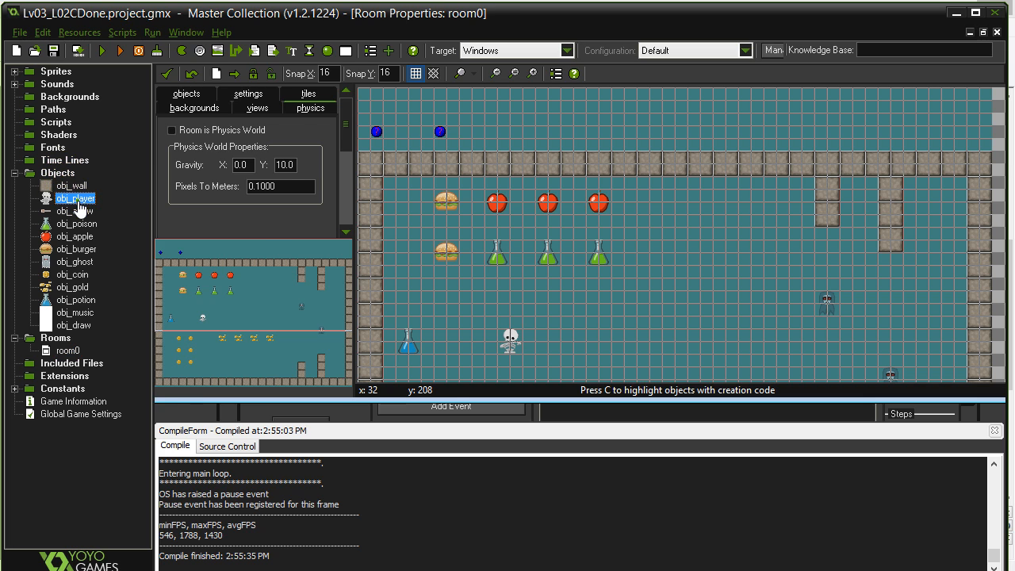
double_click(75, 197)
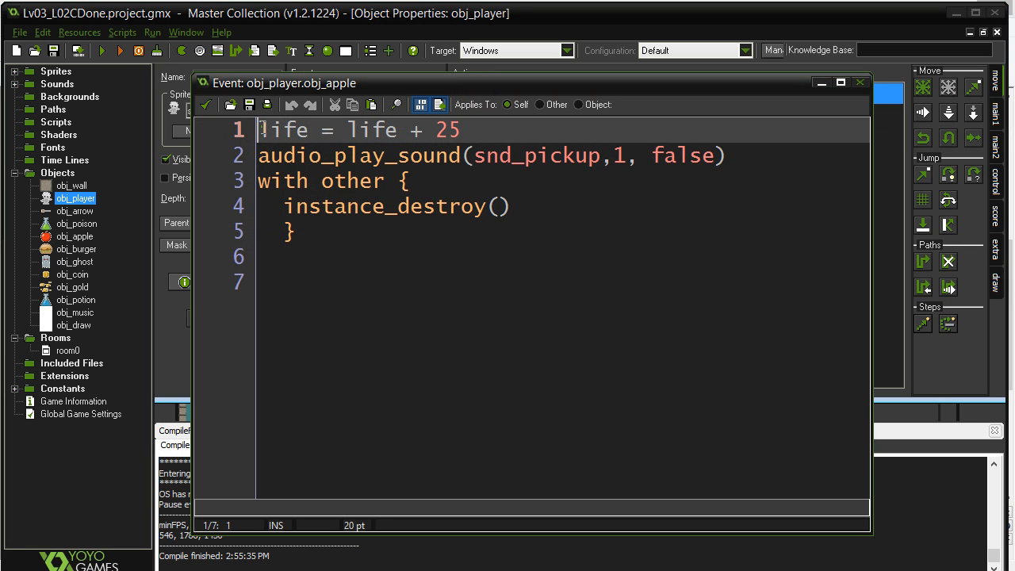
click(263, 155)
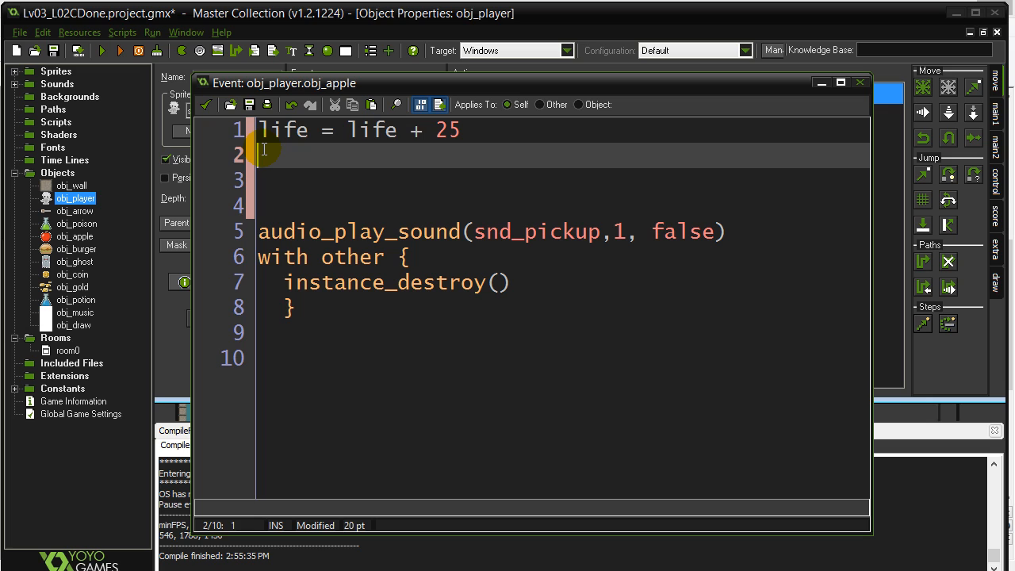
- Type the block if life >= 100 { life=100 } below line 1
text(if)
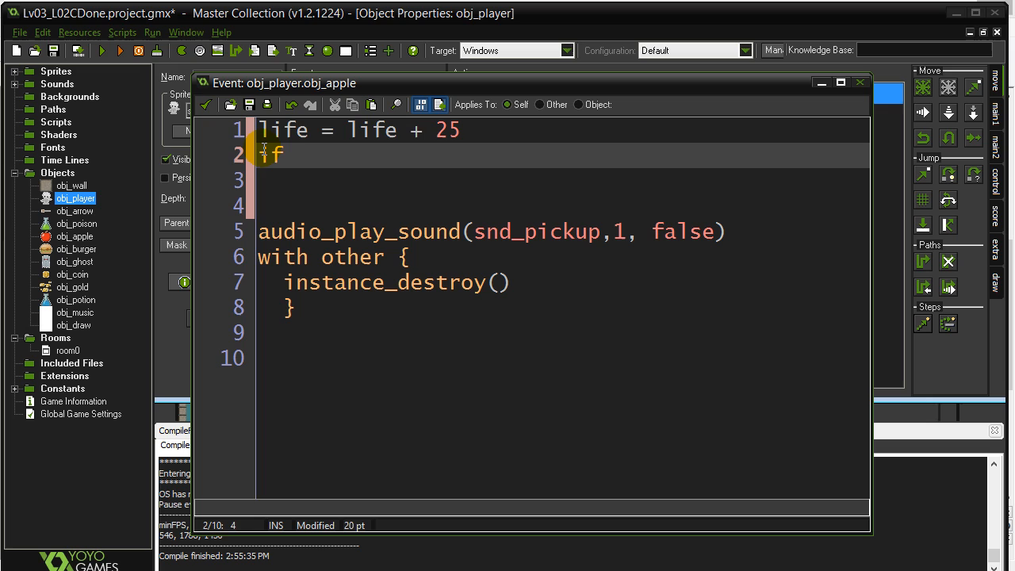
text(life)
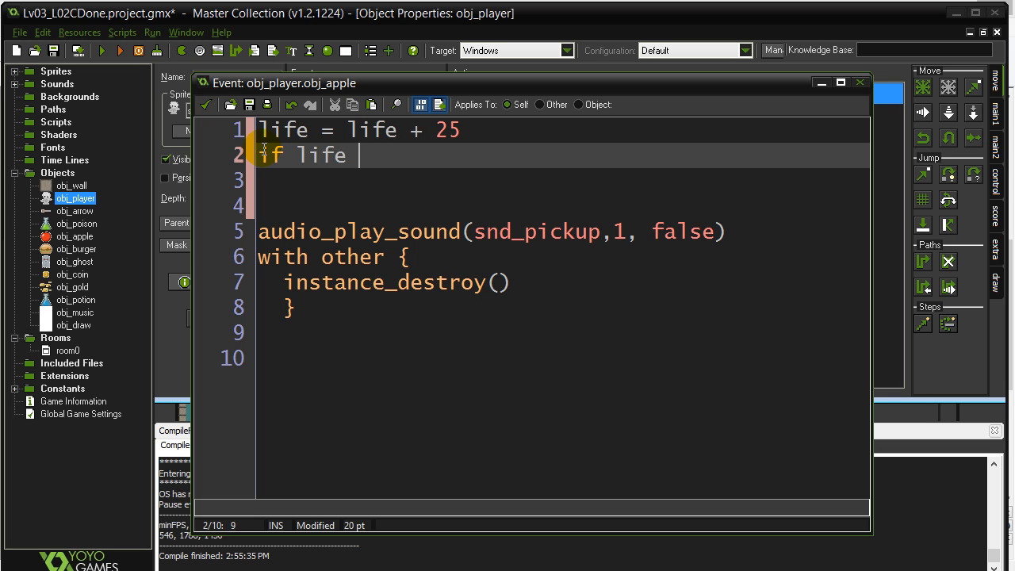
text(>= 100)
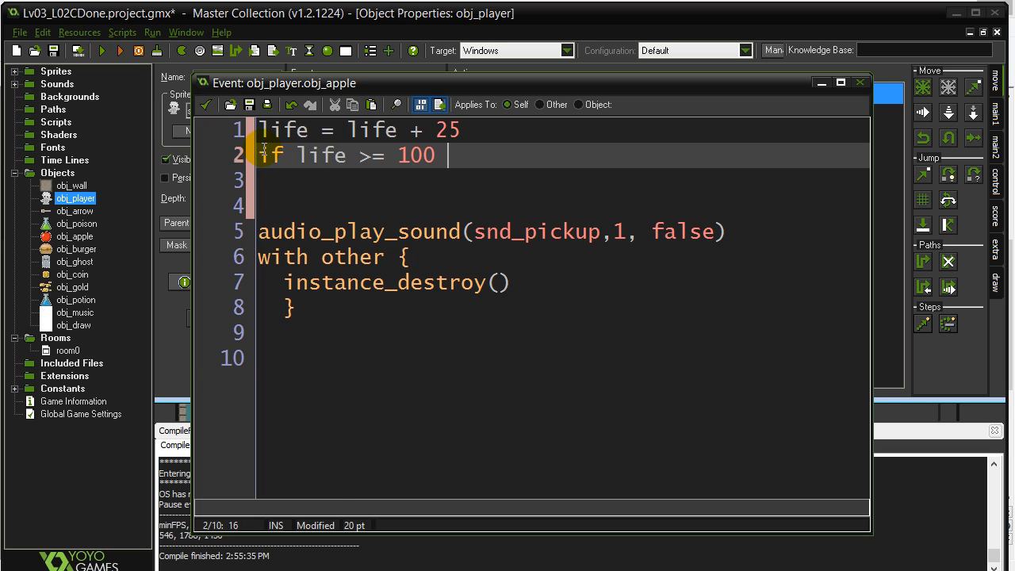
text({)
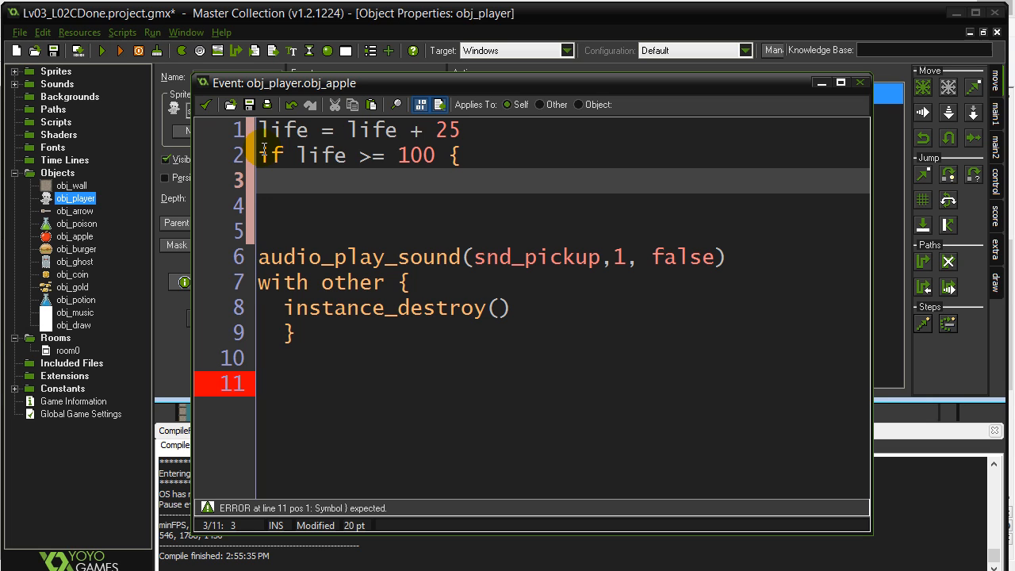
text(life=100)
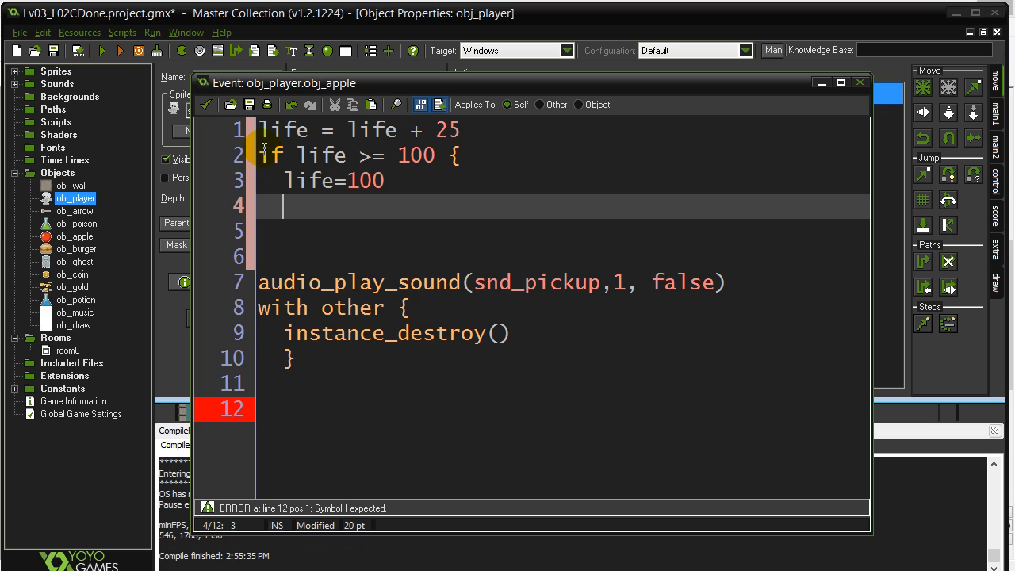
text(})
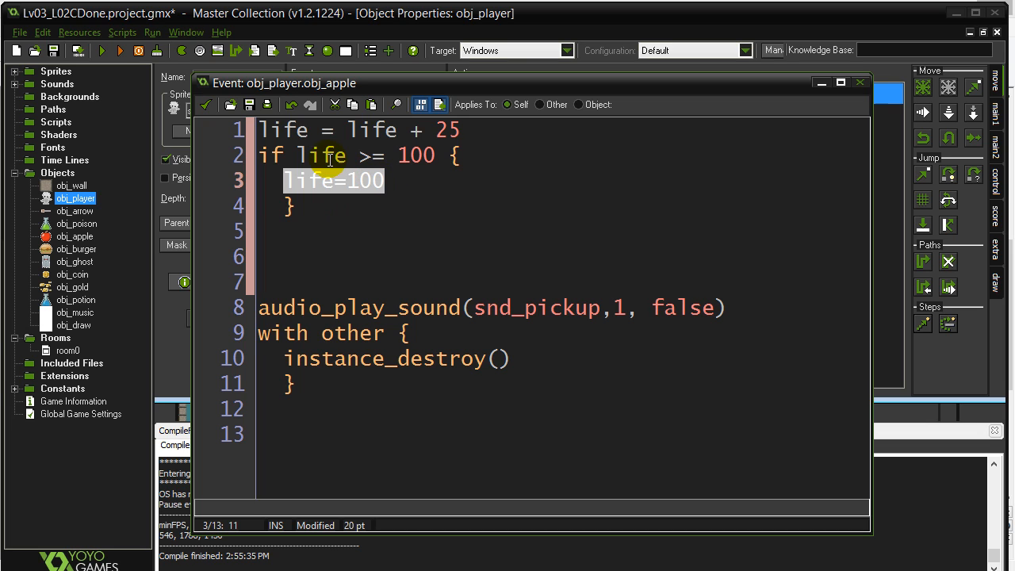
mouse_move(311, 210)
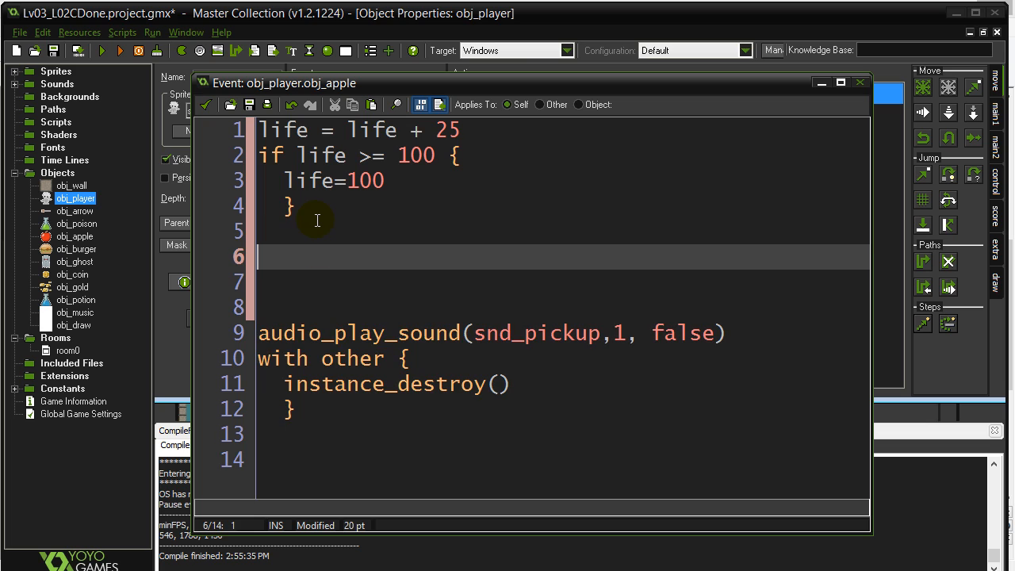
text(if)
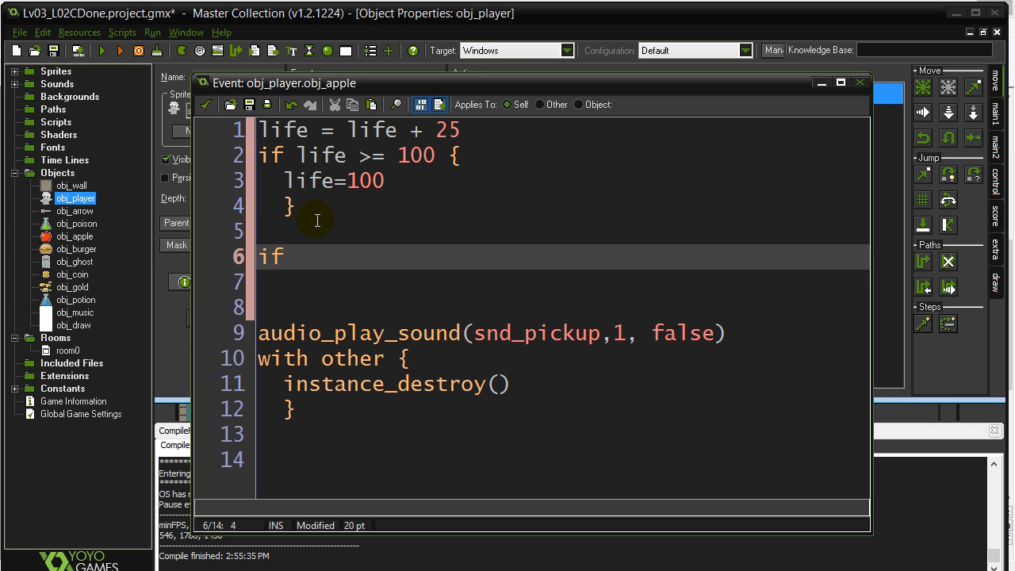
text(life <=0 {)
click(562, 282)
text(life = 0)
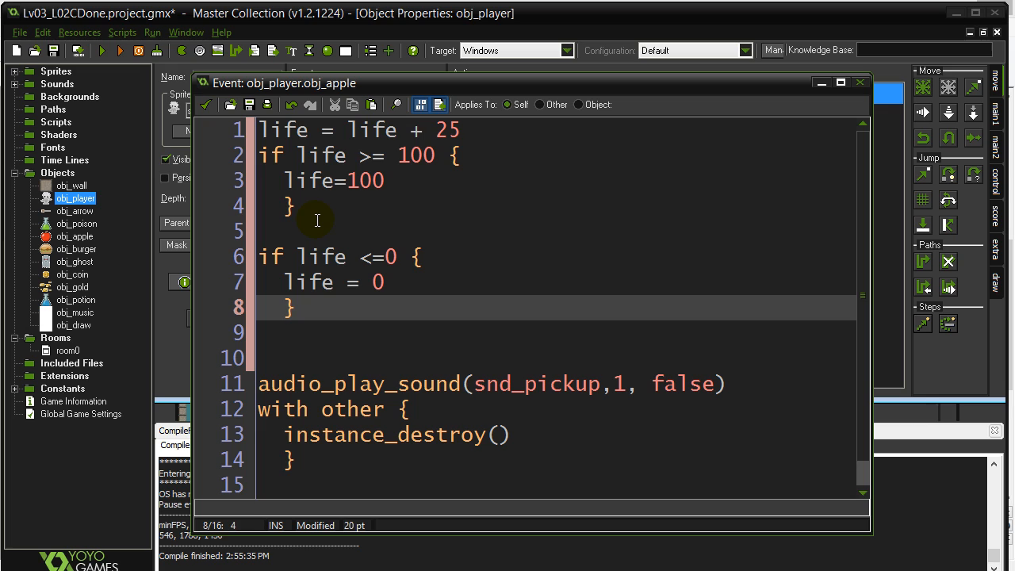
click(297, 309)
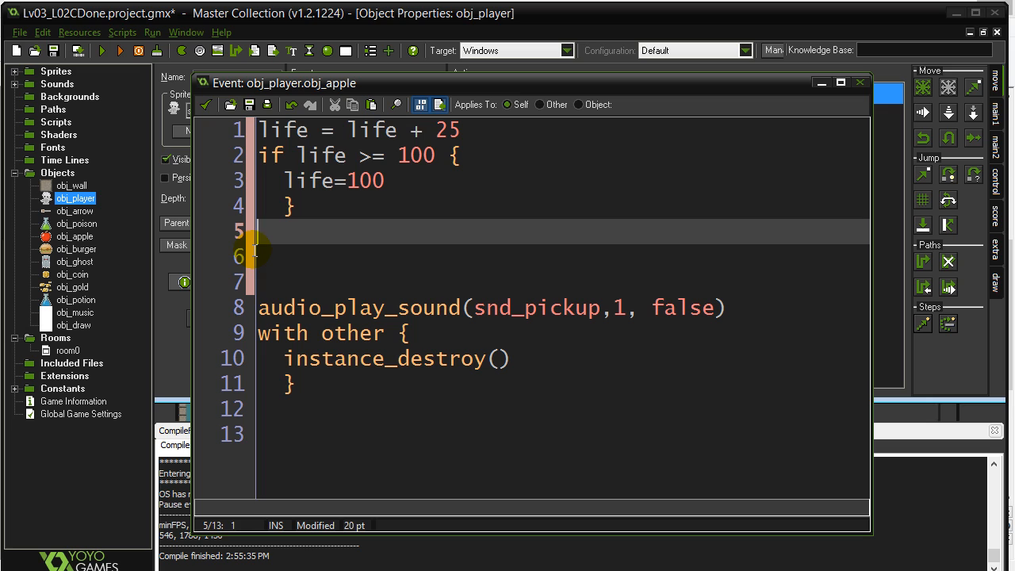
mouse_move(432, 167)
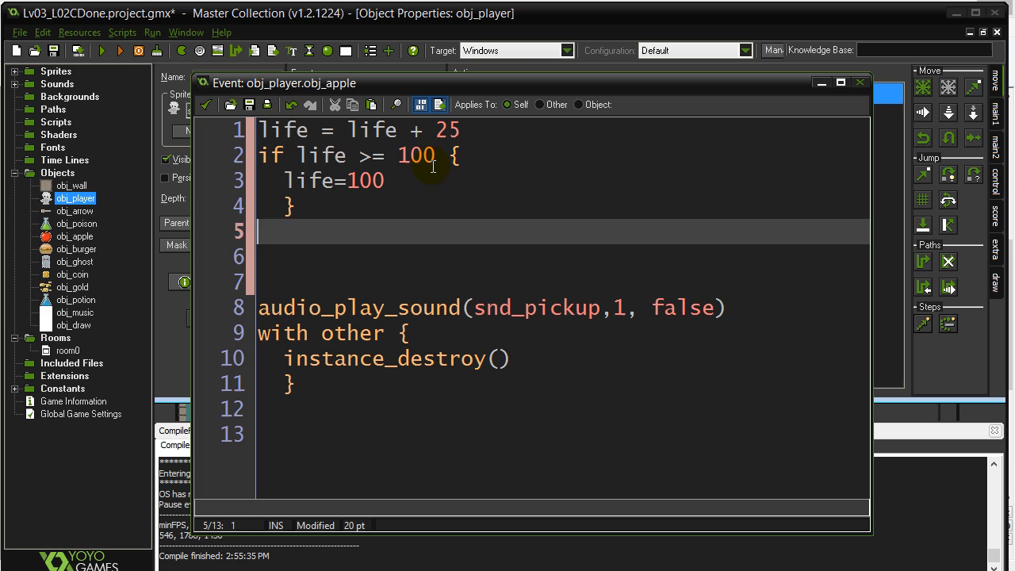
double_click(365, 180)
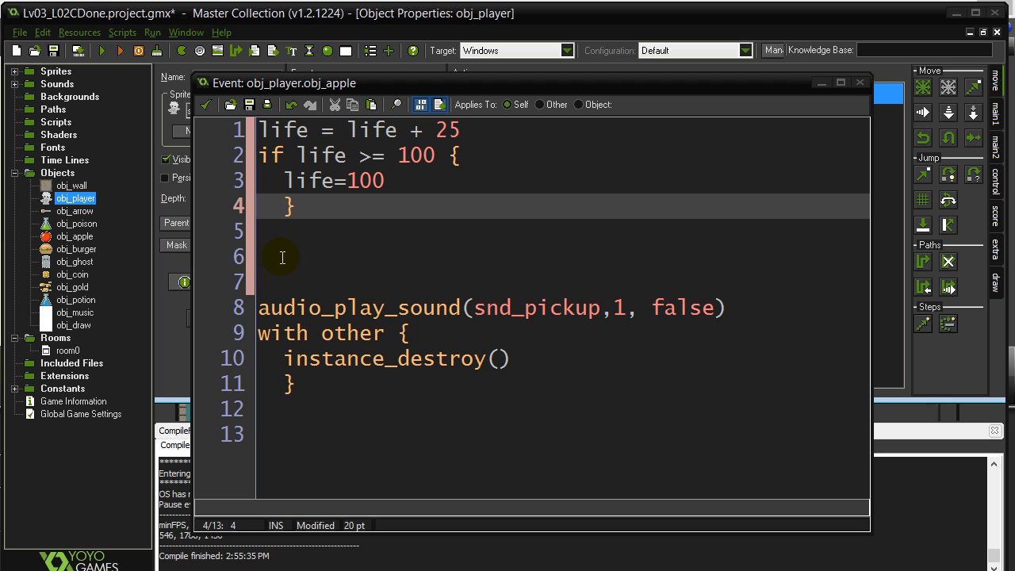
- Test-run the game with the 100 life cap, then close the game window
click(119, 50)
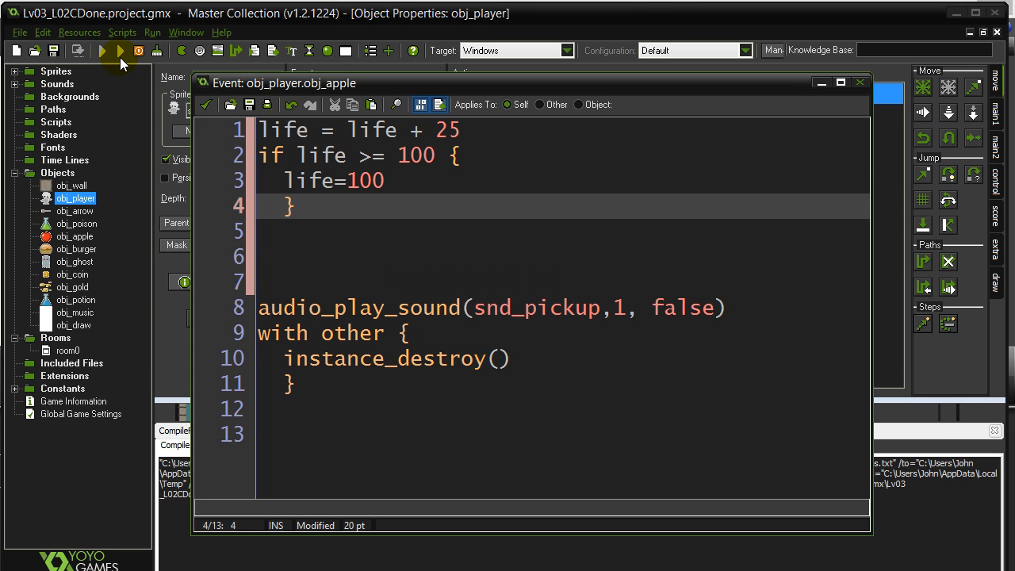
click(120, 50)
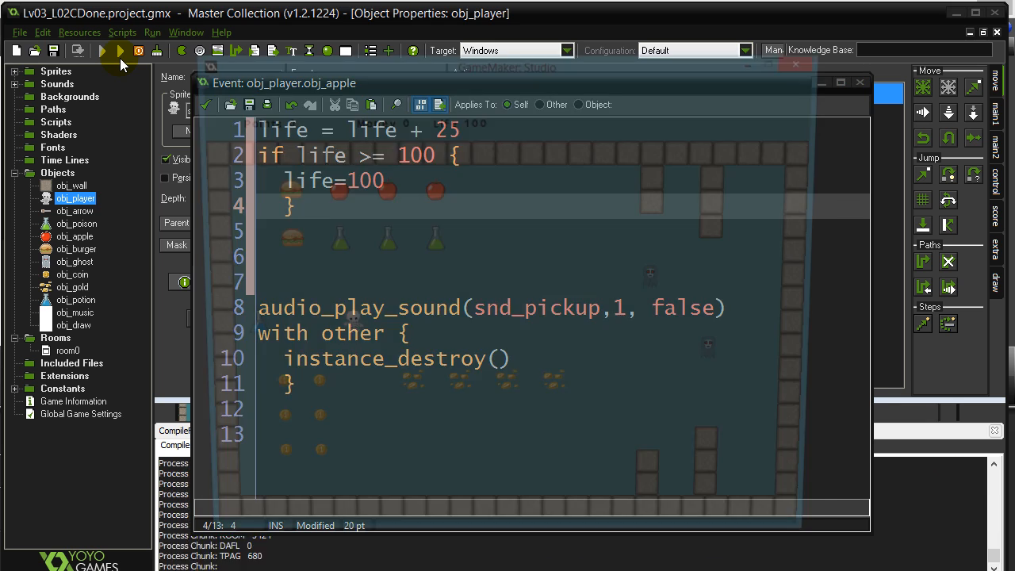
click(103, 50)
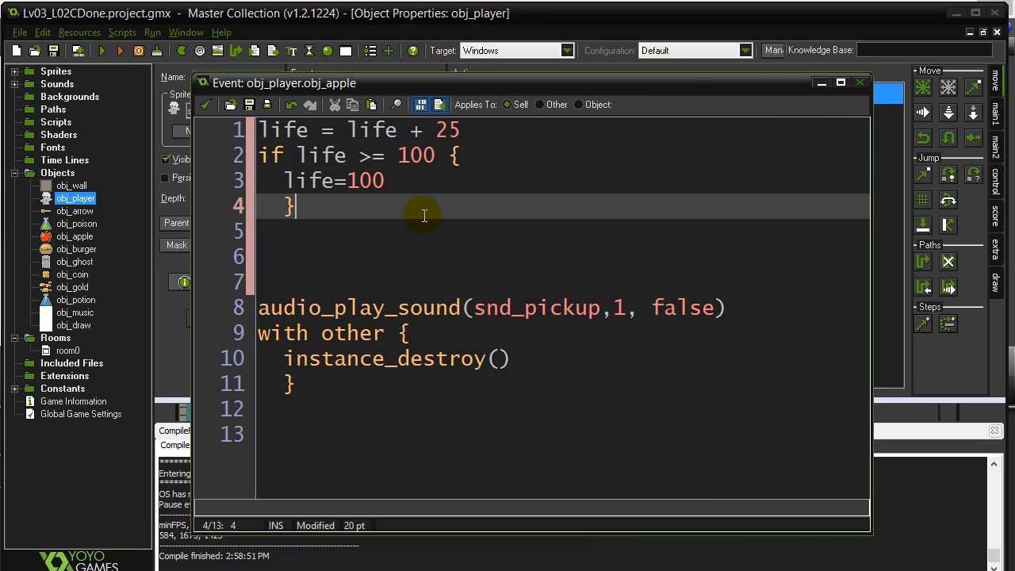
mouse_move(452, 251)
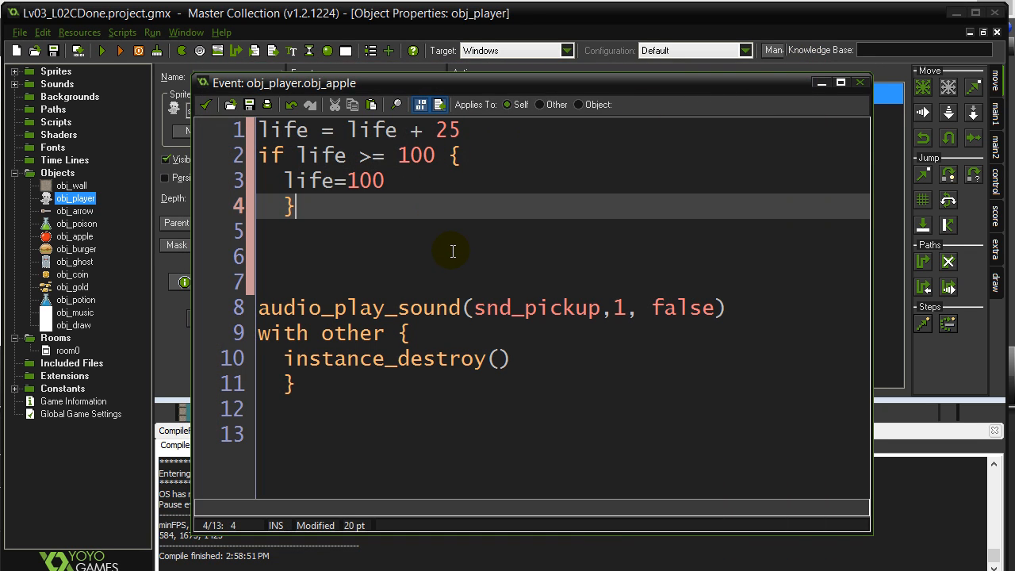